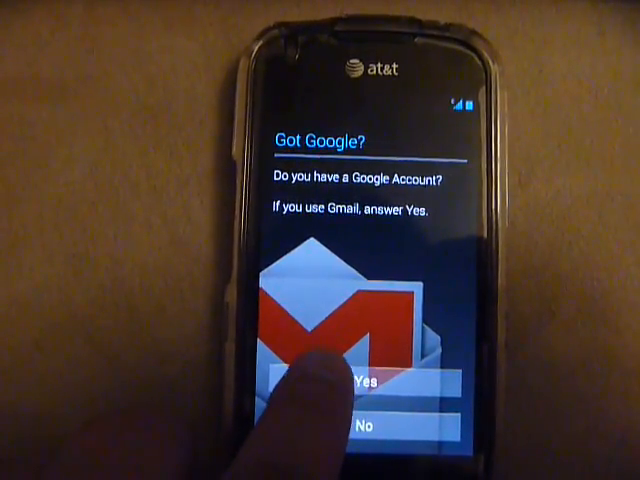
- Answer Yes on the 'Got Google?' screen to use an existing account
{"action": "left_click", "coordinate": [360, 388]}
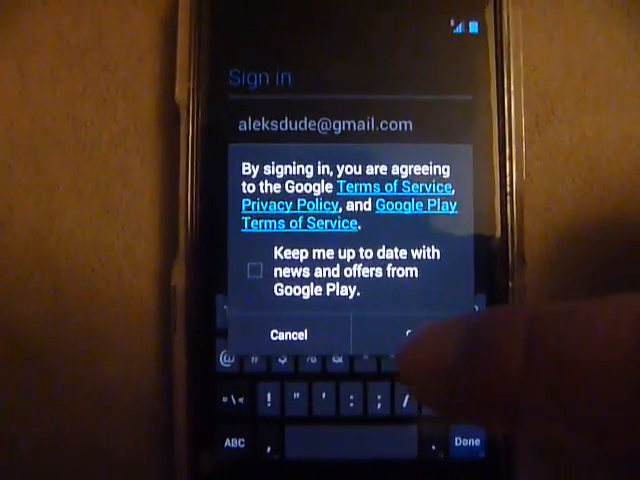
- Accept the Google and Google Play terms of service to complete sign-in
{"action": "left_click", "coordinate": [420, 334]}
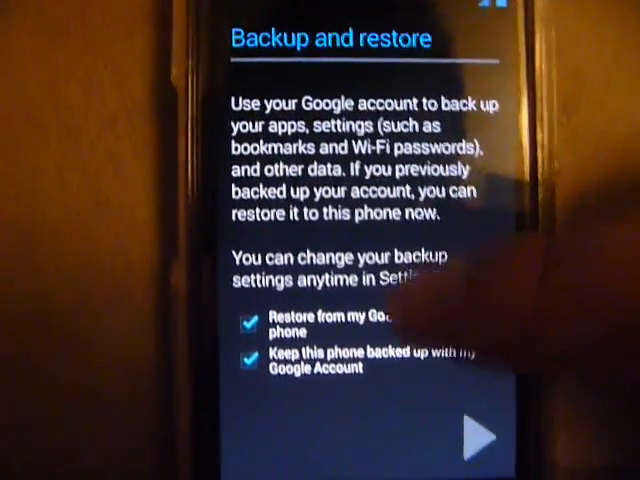
- Keep both backup options and scroll through the Google & location settings
{"action": "left_click", "coordinate": [250, 323]}
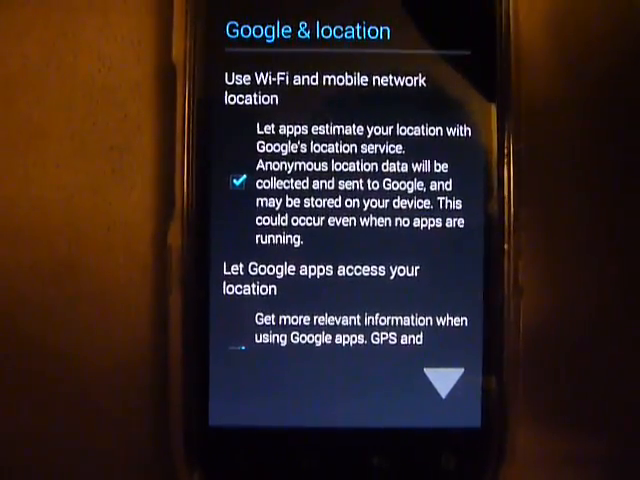
{"action": "scroll", "scroll_direction": "down", "scroll_amount": 3}
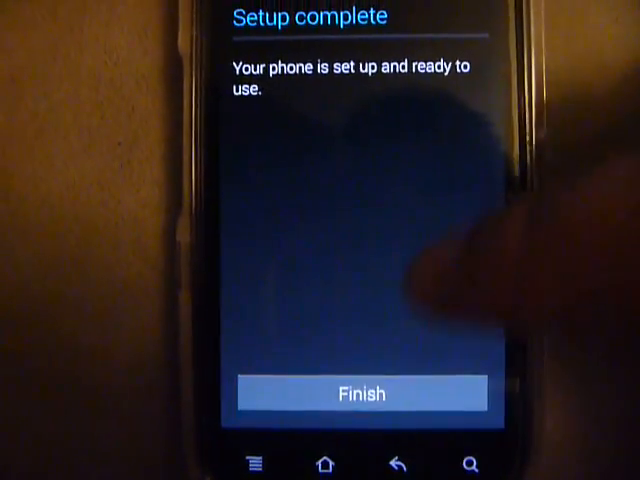
- Finish the Setup complete screen to exit the setup wizard
{"action": "left_click", "coordinate": [361, 392]}
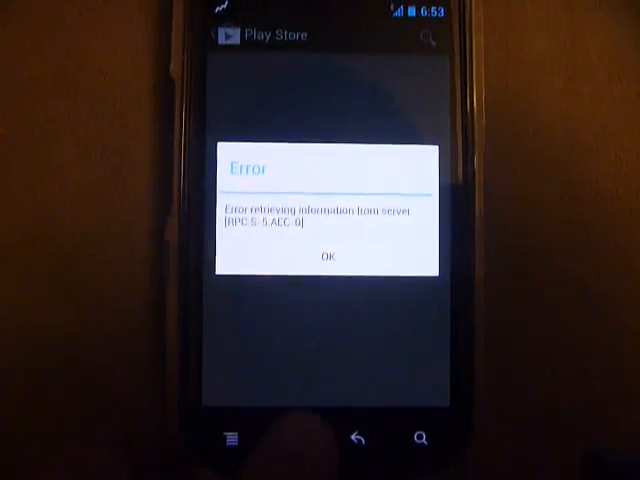
- Dismiss the 'Error retrieving information from server' dialog with OK
{"action": "left_click", "coordinate": [328, 256]}
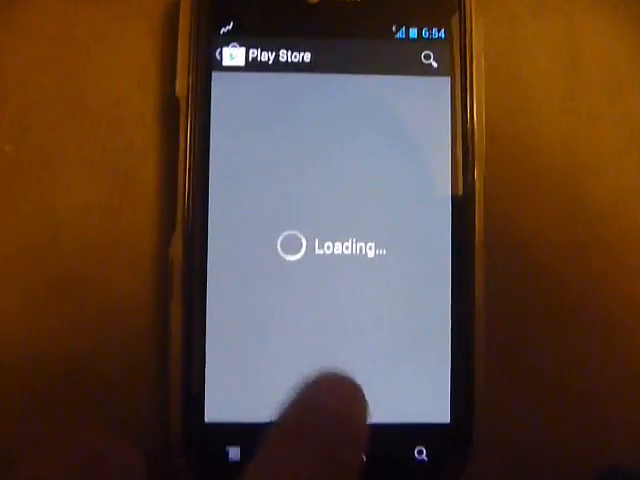